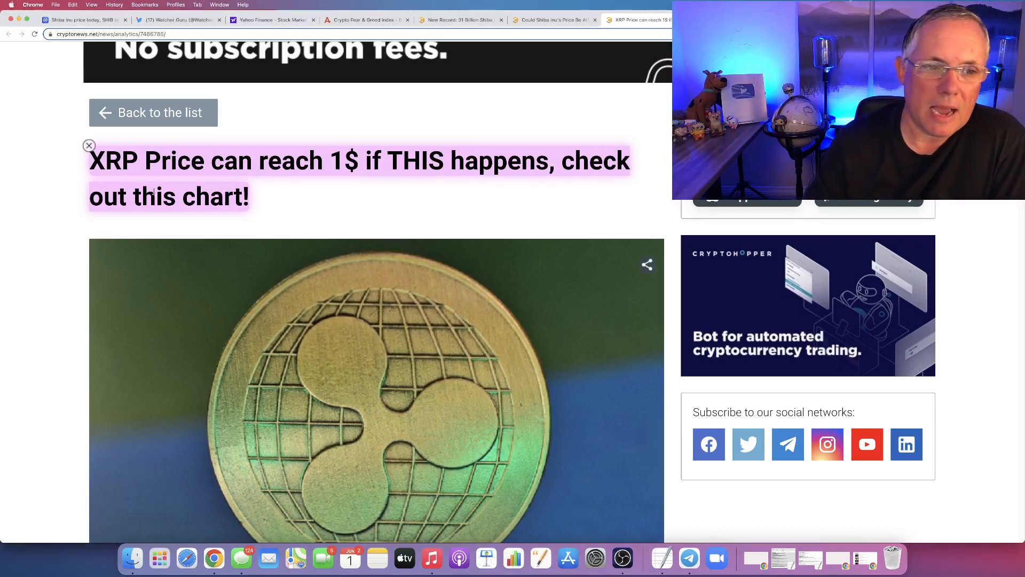
Glance at the Fear & Greed Index (17), then bring up CoinGecko's market-cap list.
{"action": "scroll", "scroll_direction": "down", "scroll_amount": 3}
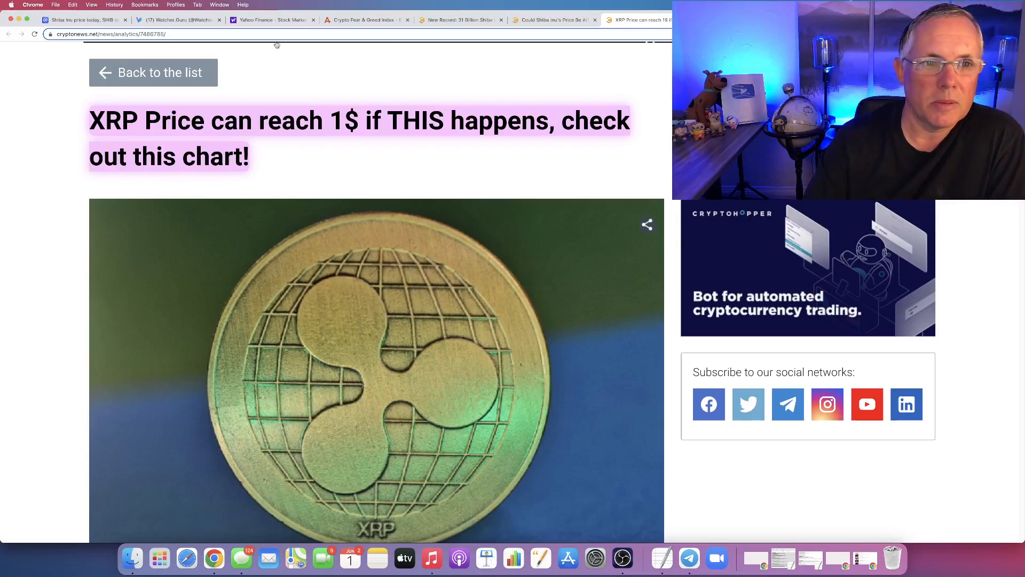
{"action": "left_click", "coordinate": [365, 20]}
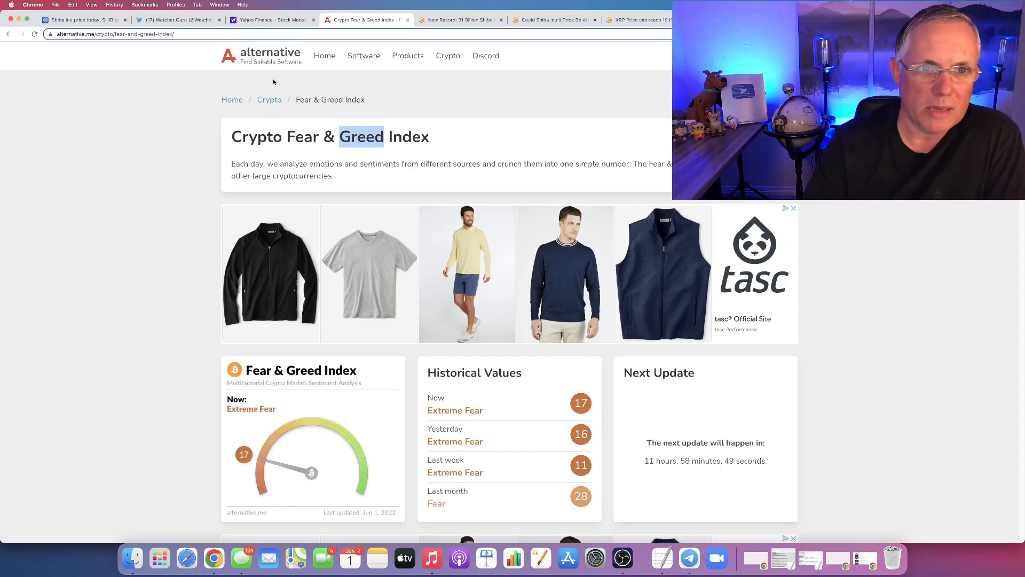
{"action": "left_click", "coordinate": [270, 20]}
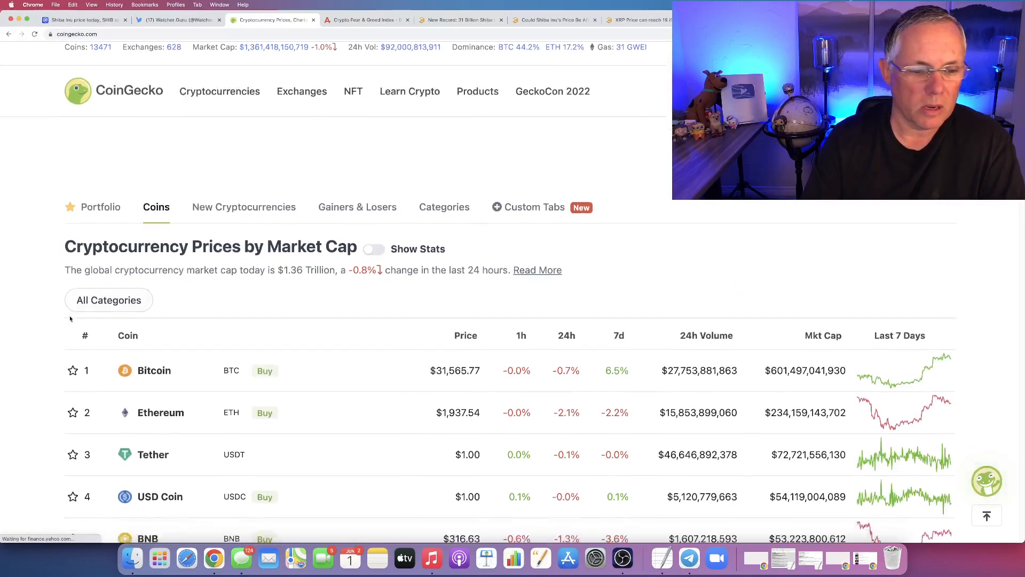
{"action": "scroll", "scroll_direction": "down", "scroll_amount": 3}
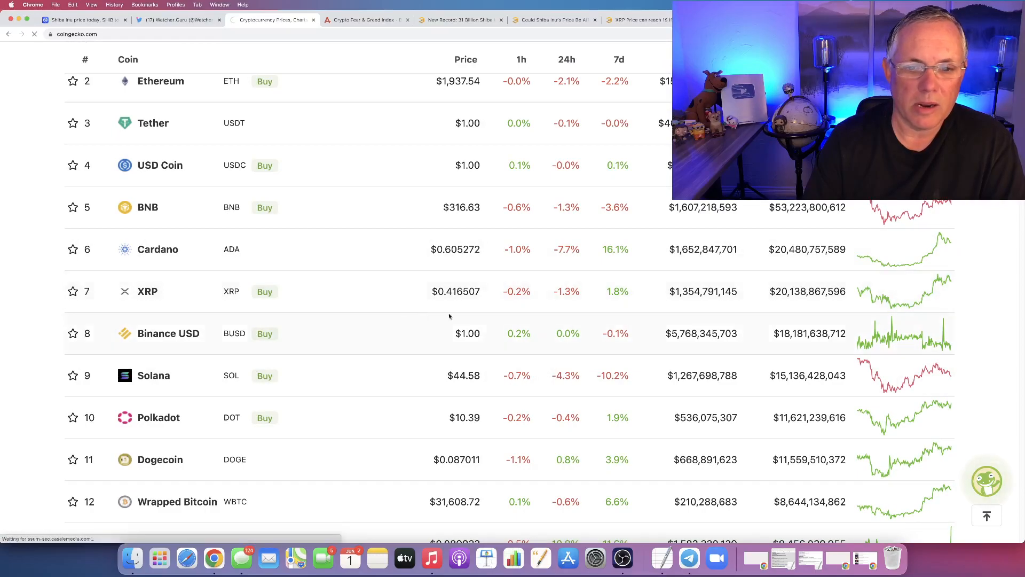
{"action": "left_click", "coordinate": [148, 291]}
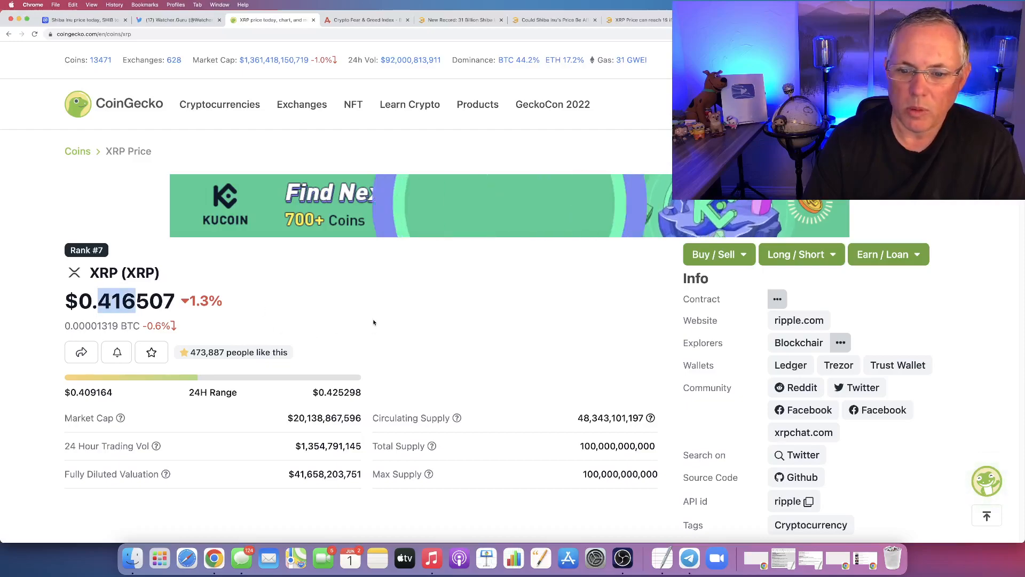
{"action": "scroll", "scroll_direction": "down", "scroll_amount": 3}
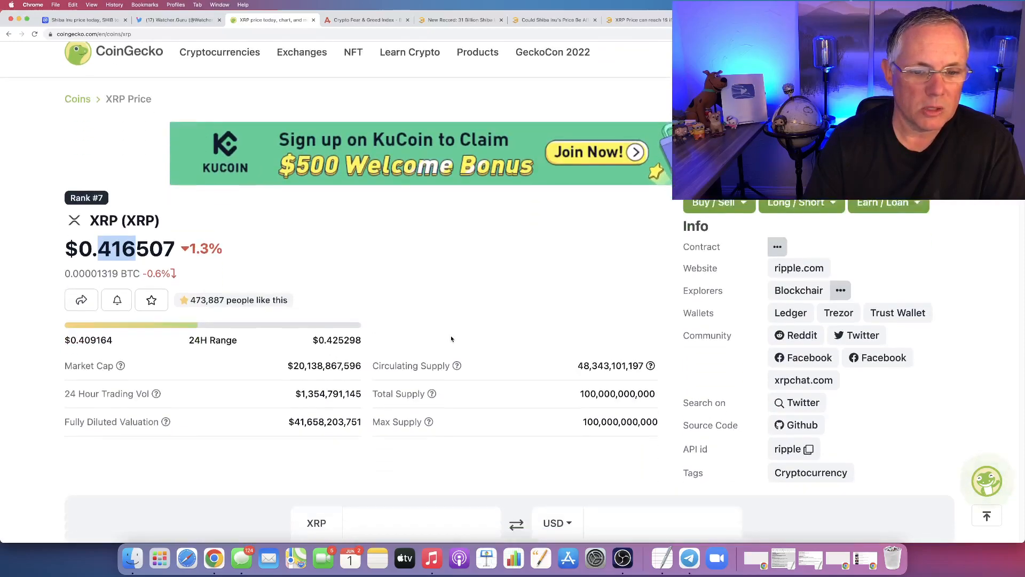
{"action": "scroll", "scroll_direction": "down", "scroll_amount": 3}
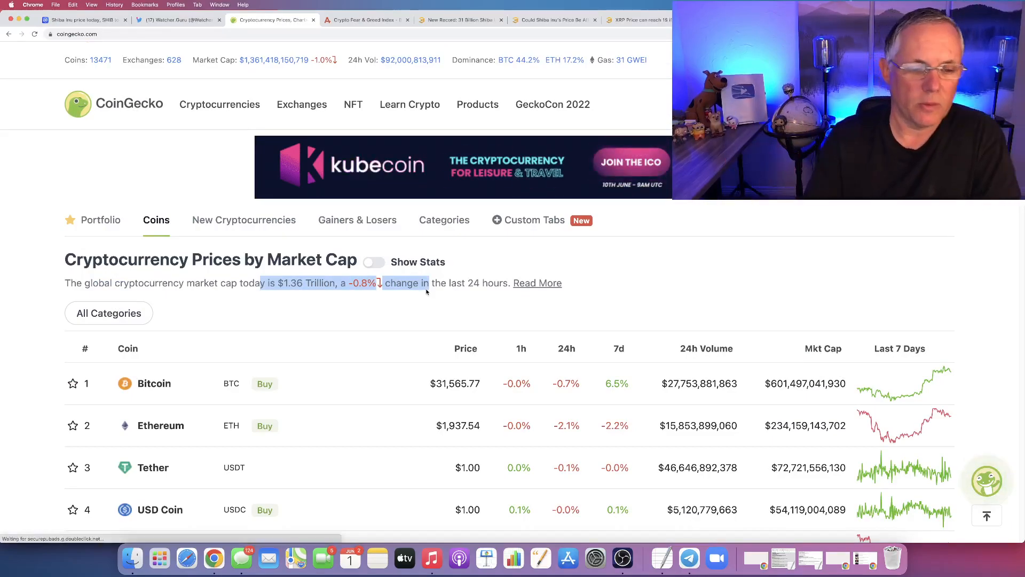
{"action": "scroll", "scroll_direction": "down", "scroll_amount": 3}
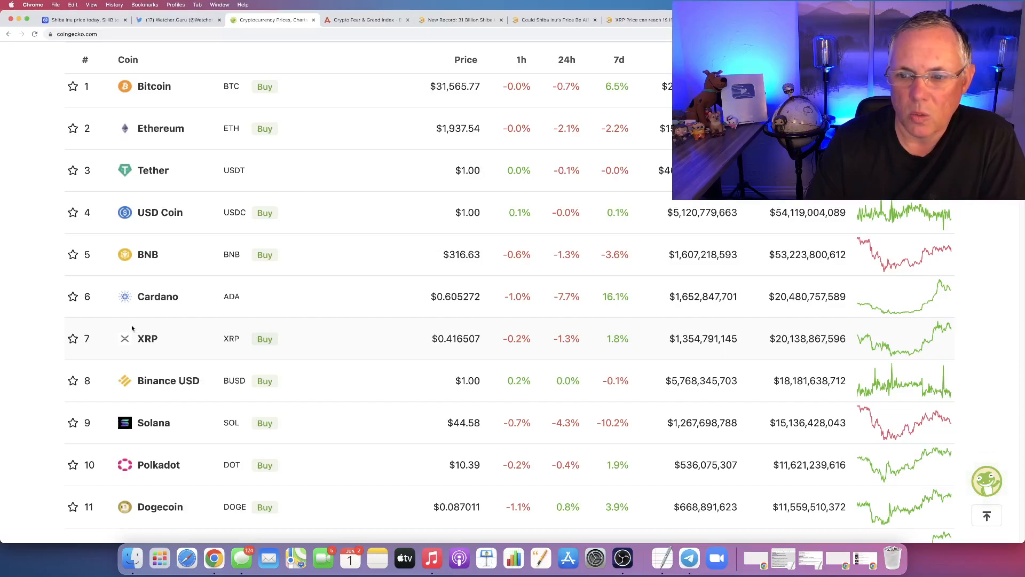
{"action": "mouse_move", "coordinate": [795, 353]}
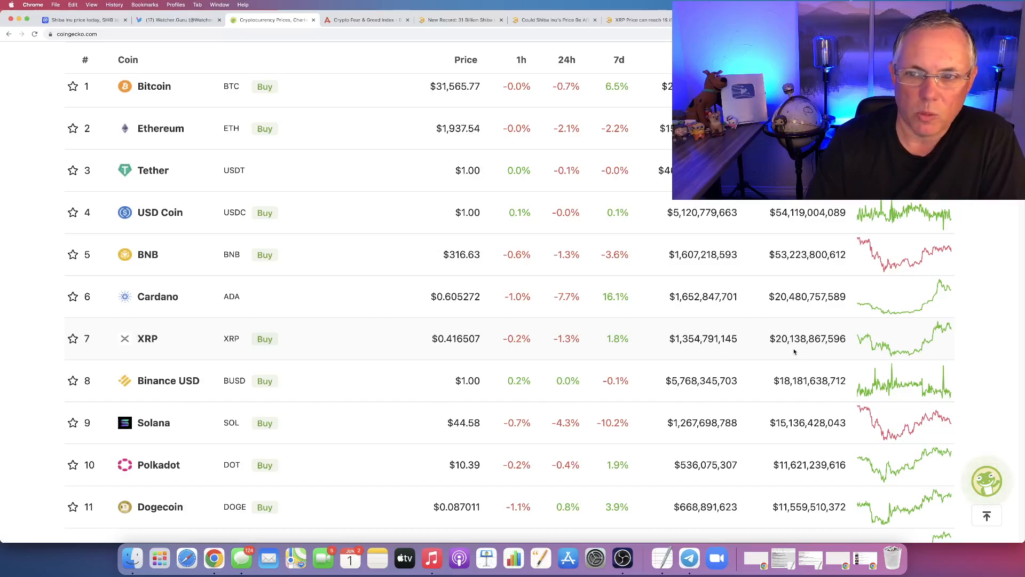
{"action": "mouse_move", "coordinate": [484, 353]}
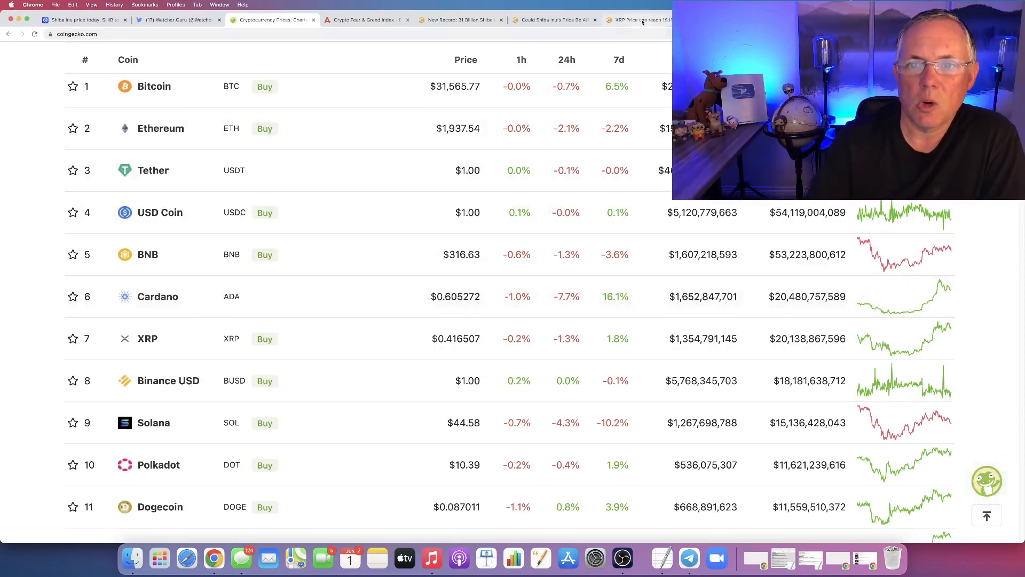
Return to the cryptonews.net XRP article and scroll down through it.
{"action": "left_click", "coordinate": [638, 20]}
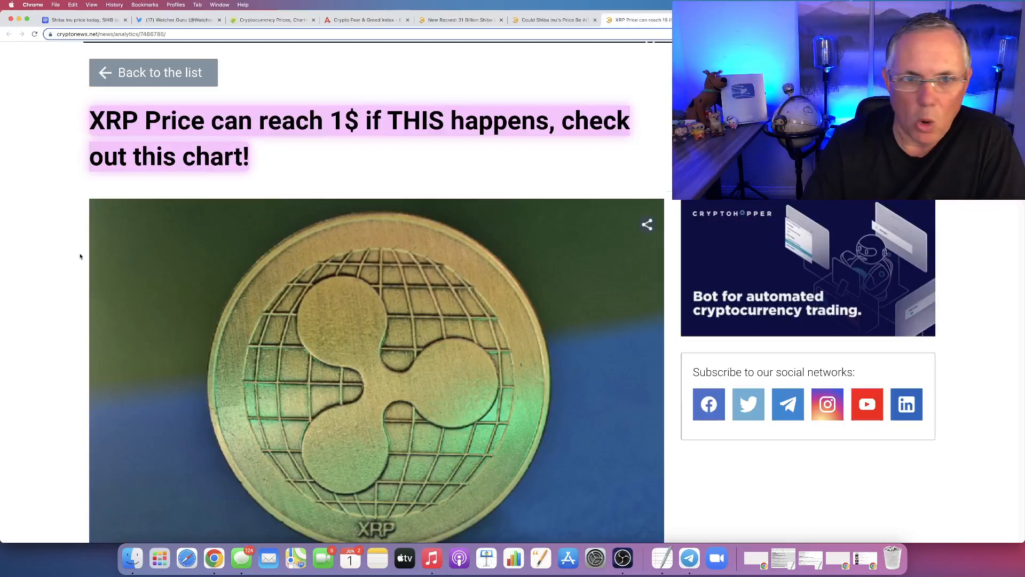
{"action": "scroll", "scroll_direction": "down", "scroll_amount": 3}
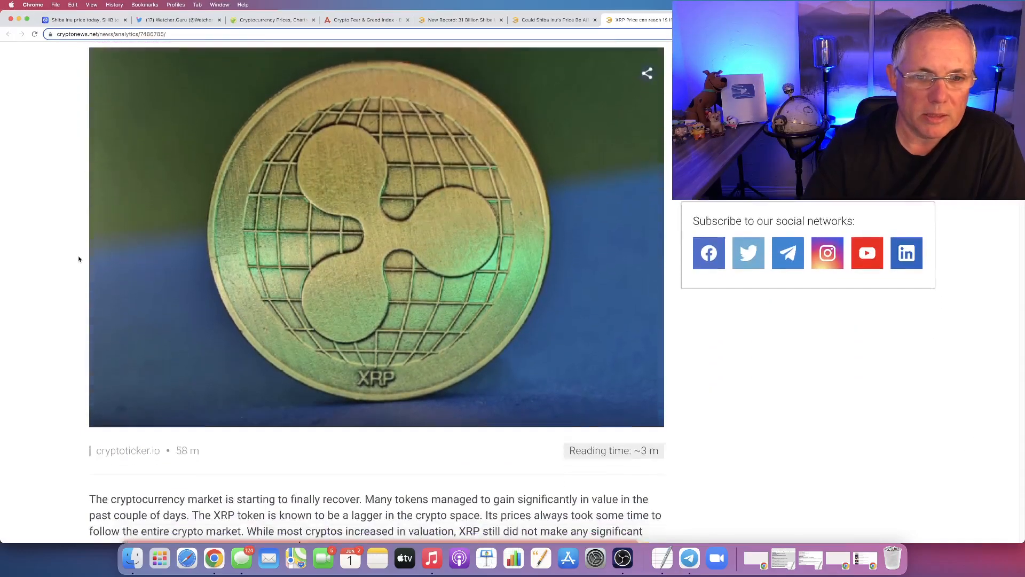
{"action": "scroll", "scroll_direction": "down", "scroll_amount": 3}
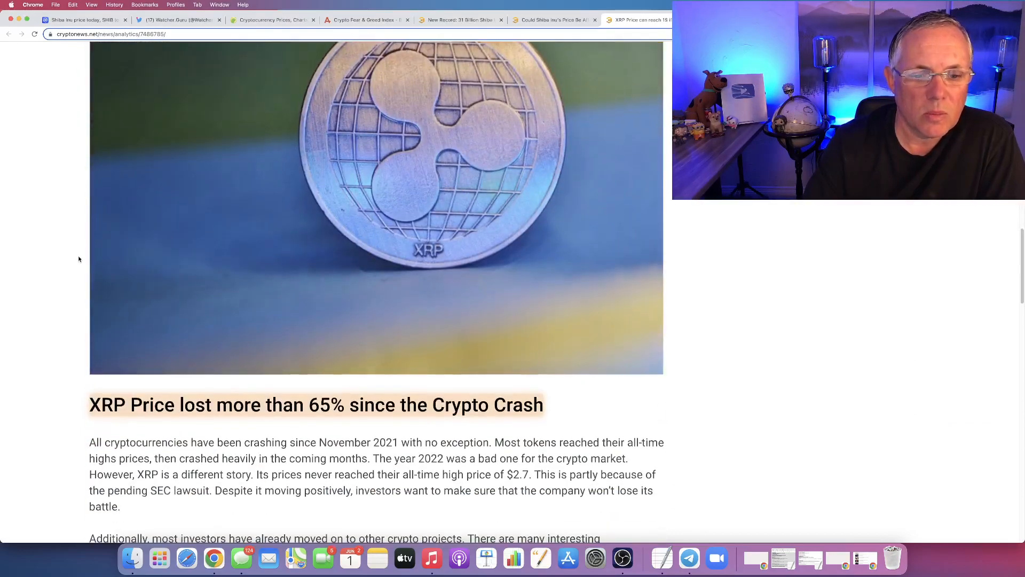
{"action": "scroll", "scroll_direction": "down", "scroll_amount": 3}
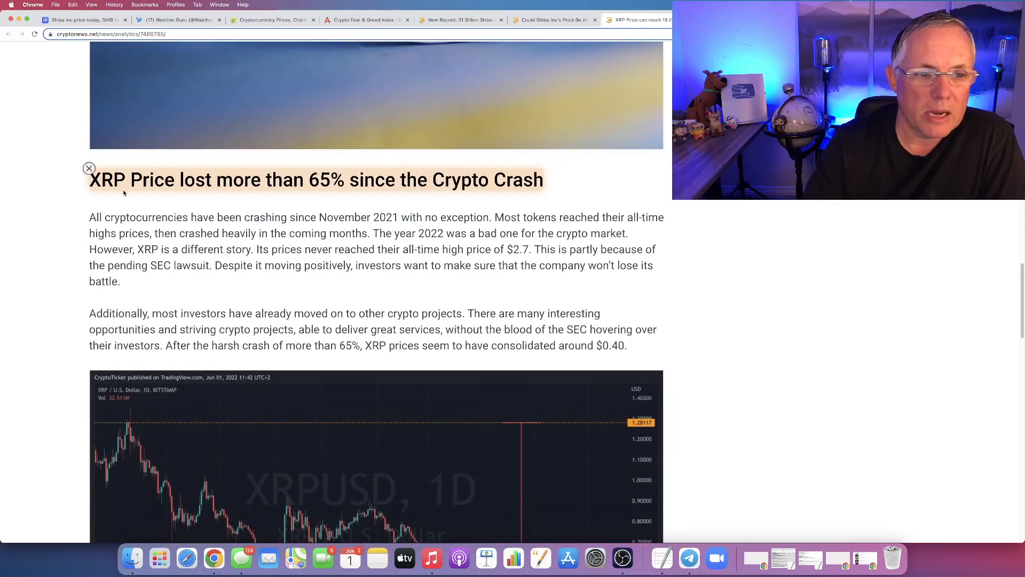
Highlight the '65% since the Crypto Crash' heading and read on to 'Will XRP reach 1$ soon?'.
{"action": "left_click_drag", "start_coordinate": [131, 180], "coordinate": [512, 180]}
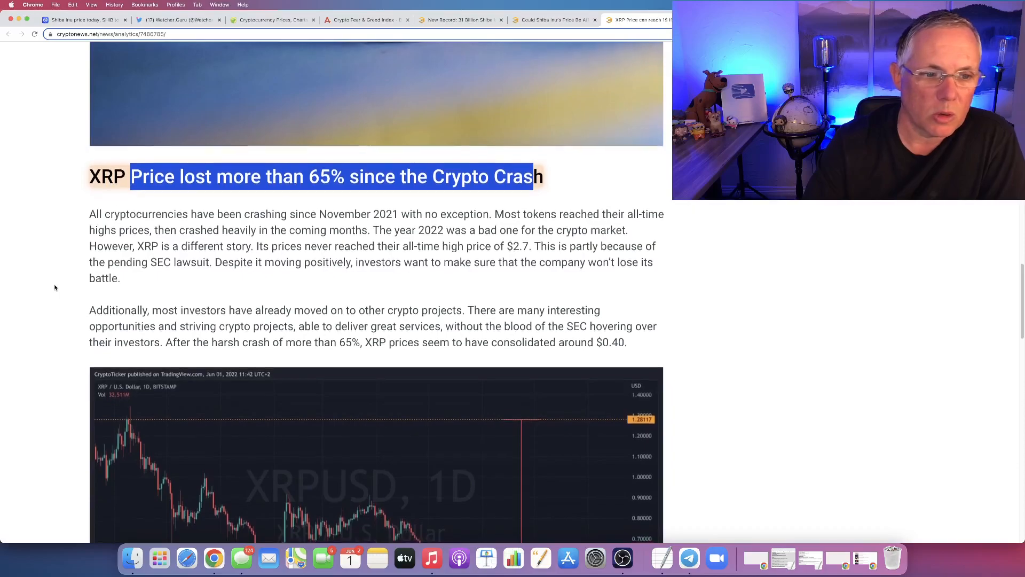
{"action": "scroll", "scroll_direction": "down", "scroll_amount": 3}
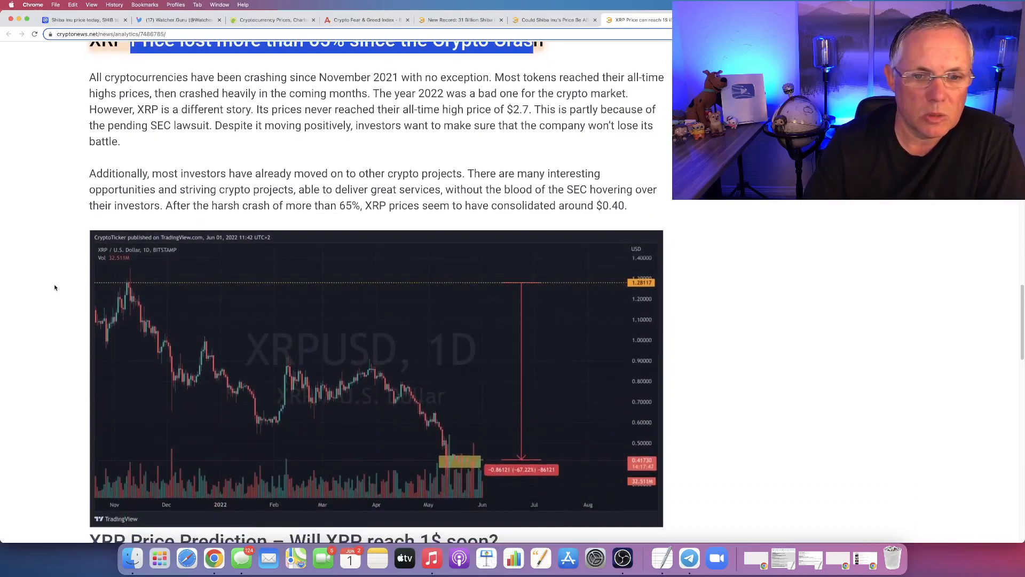
{"action": "scroll", "scroll_direction": "down", "scroll_amount": 3}
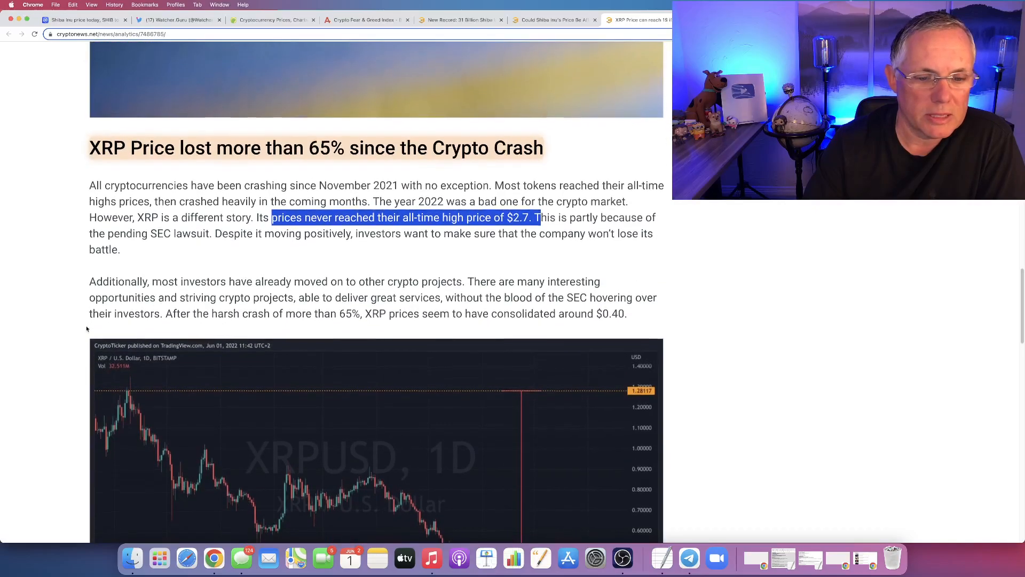
{"action": "scroll", "scroll_direction": "down", "scroll_amount": 3}
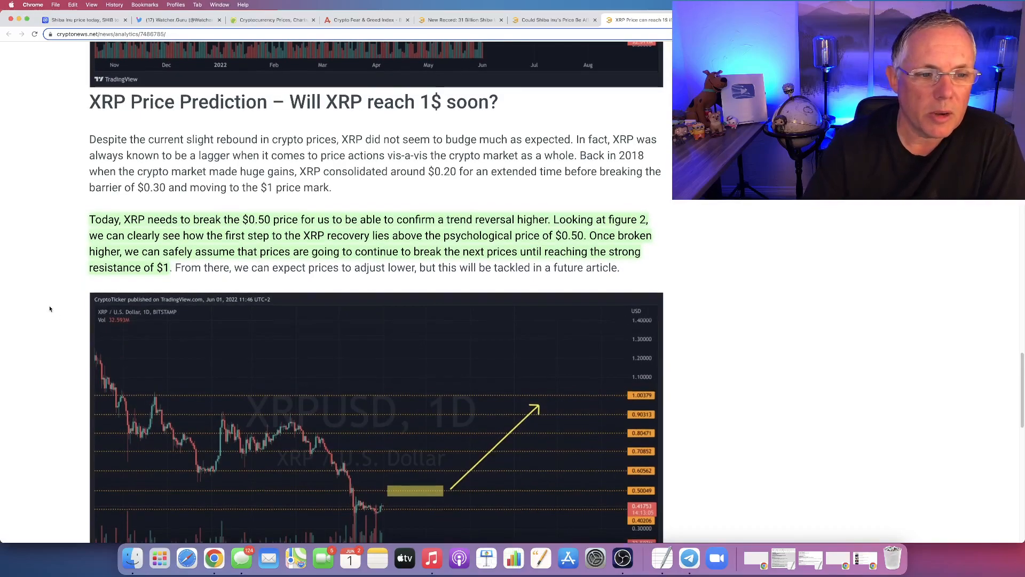
{"action": "scroll", "scroll_direction": "down", "scroll_amount": 3}
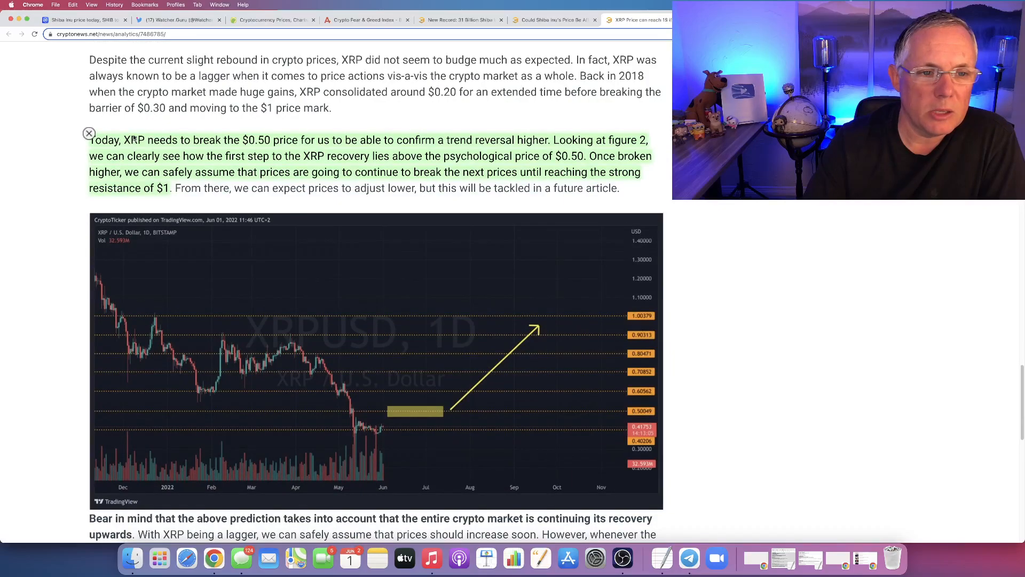
{"action": "left_click_drag", "start_coordinate": [129, 140], "coordinate": [451, 140]}
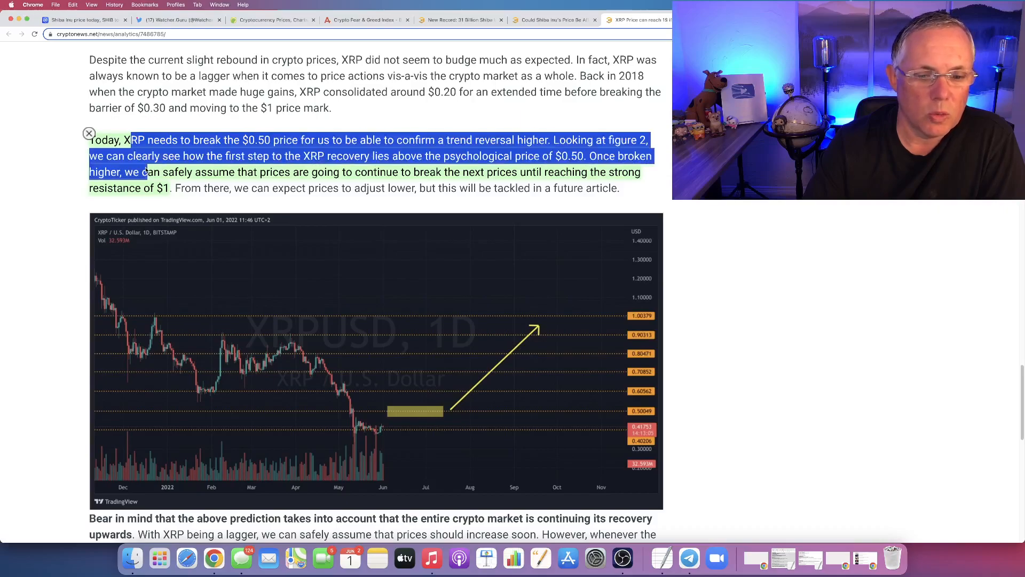
{"action": "scroll", "scroll_direction": "down", "scroll_amount": 3}
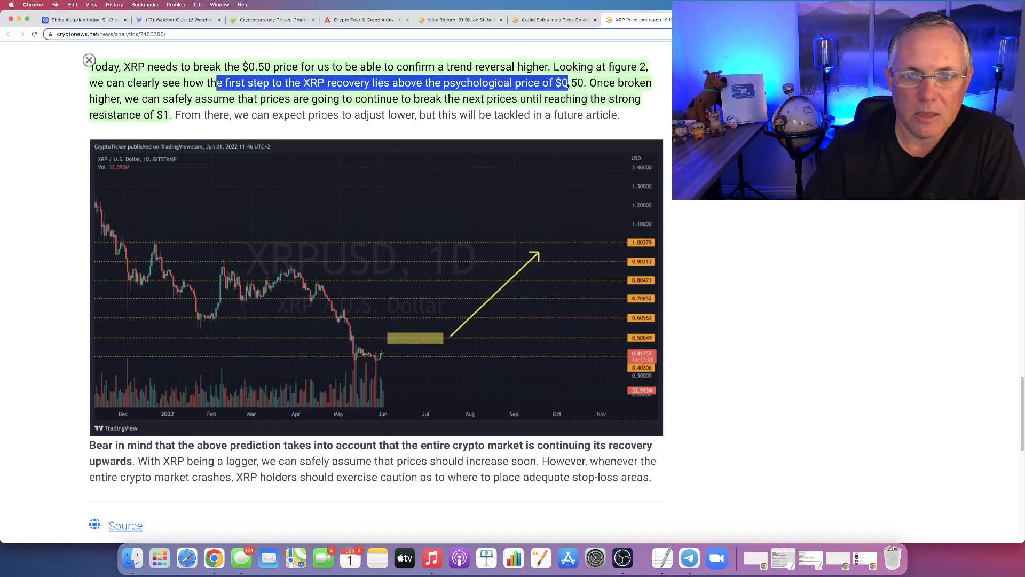
{"action": "left_click_drag", "start_coordinate": [568, 83], "coordinate": [213, 98]}
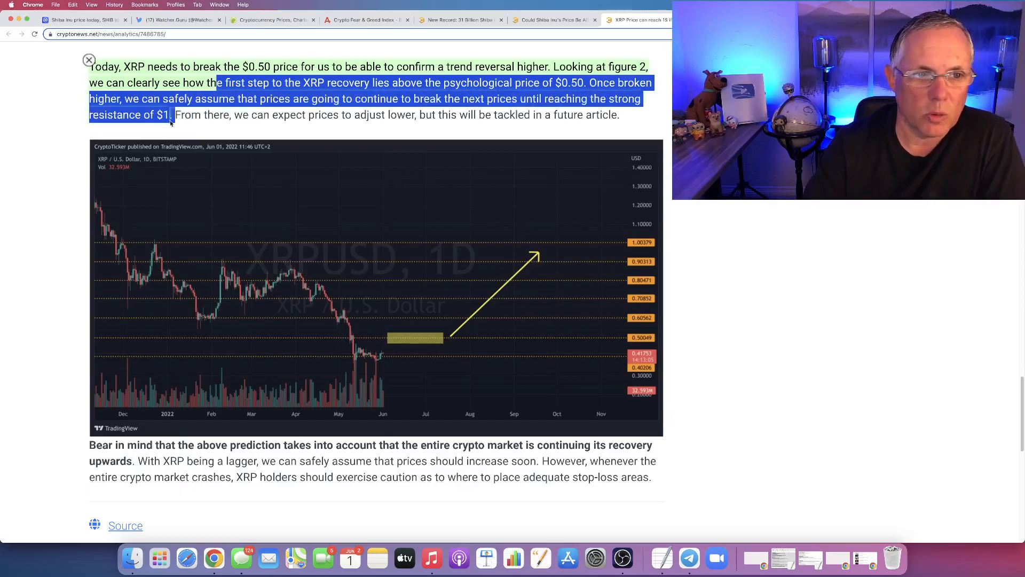
{"action": "mouse_move", "coordinate": [90, 183]}
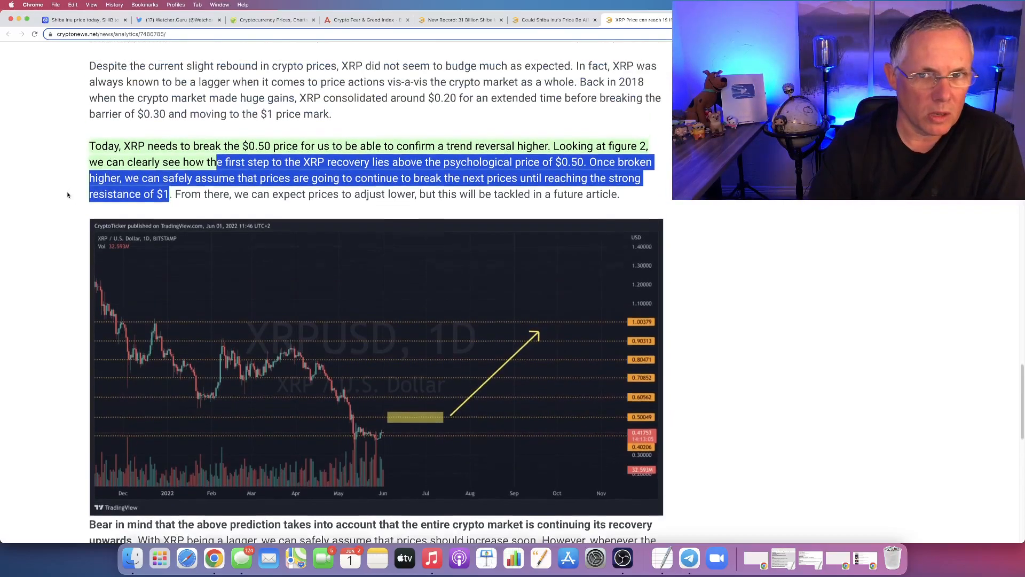
{"action": "scroll", "scroll_direction": "up", "scroll_amount": 3}
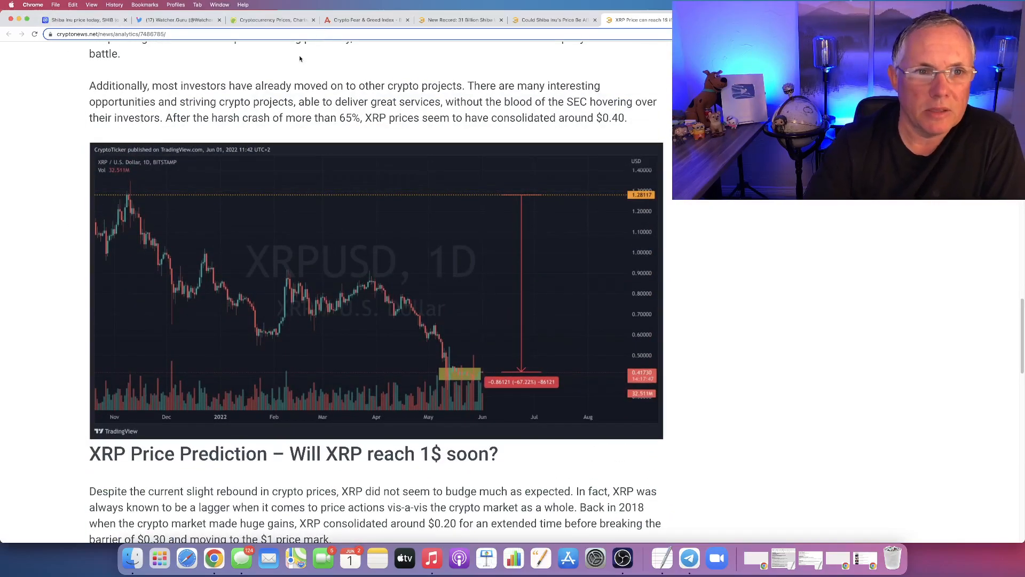
Bring up CoinGecko's price list showing a $1.36 trillion global market cap.
{"action": "left_click", "coordinate": [270, 20]}
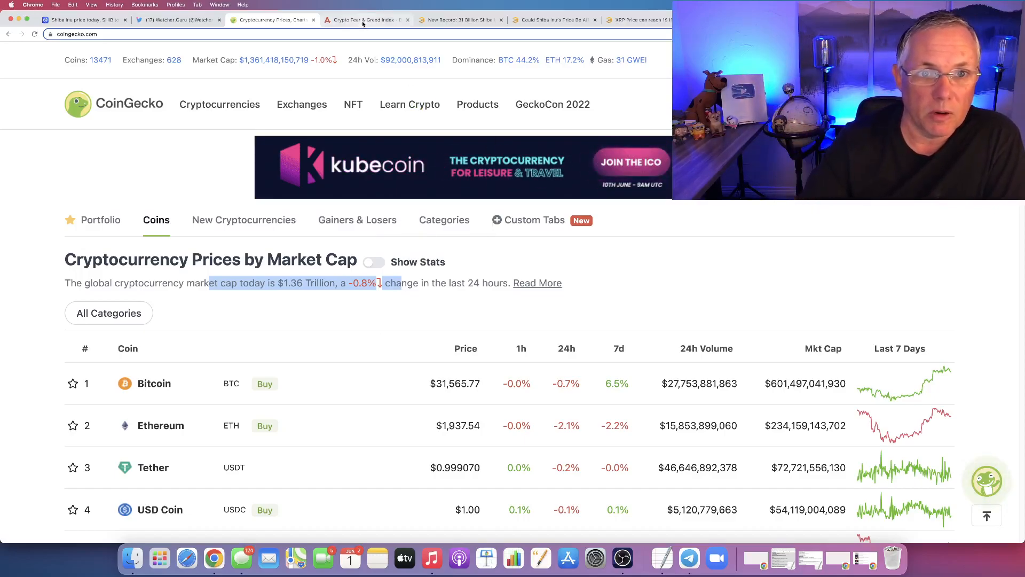
View the Fear & Greed gauge at 17 Extreme Fear, up from 16 yesterday.
{"action": "left_click", "coordinate": [365, 21]}
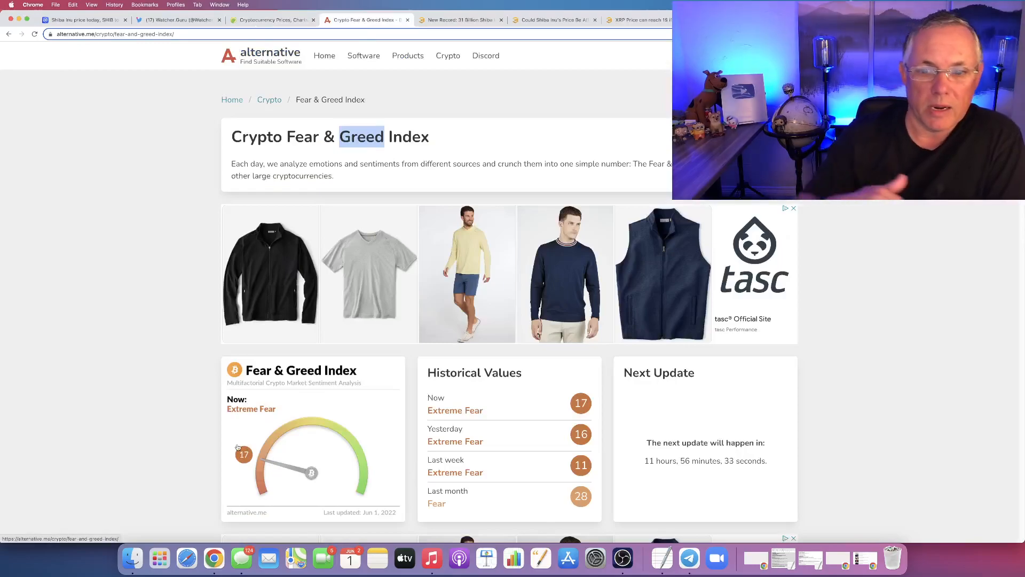
{"action": "mouse_move", "coordinate": [310, 418]}
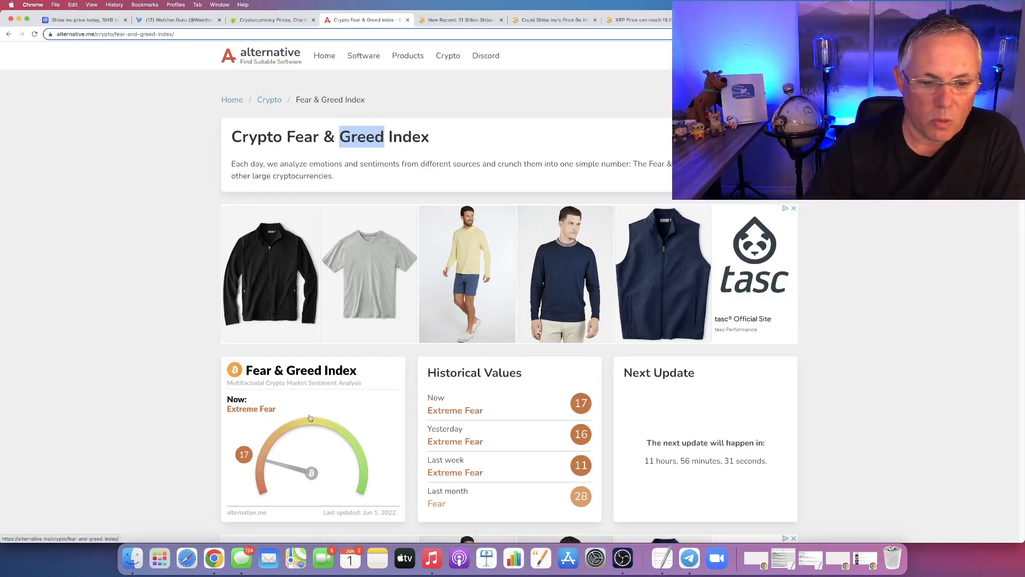
{"action": "mouse_move", "coordinate": [319, 425]}
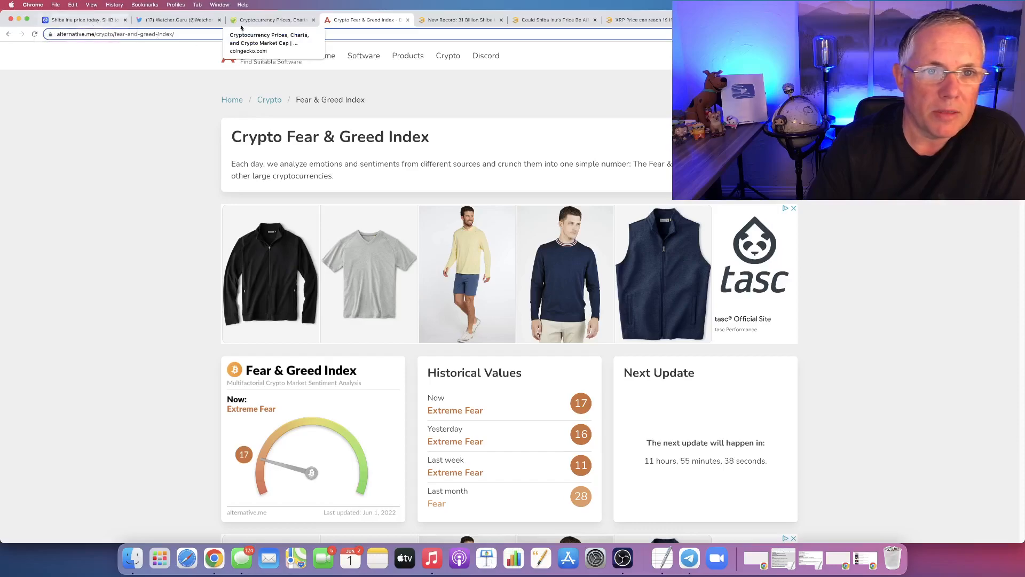
Pass through CoinGecko back to the XRP article and scroll up to its headline.
{"action": "left_click", "coordinate": [271, 20]}
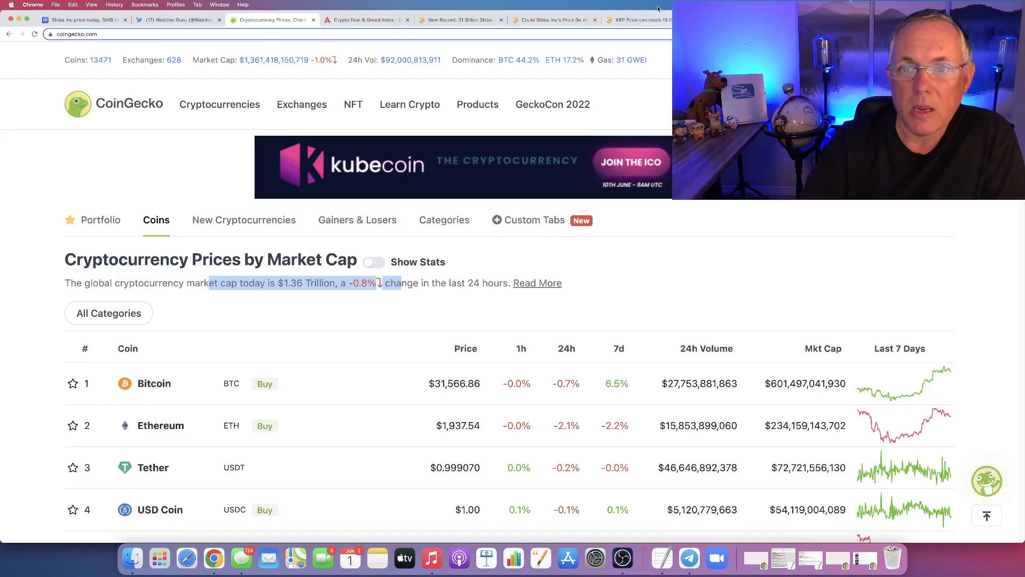
{"action": "left_click", "coordinate": [637, 19]}
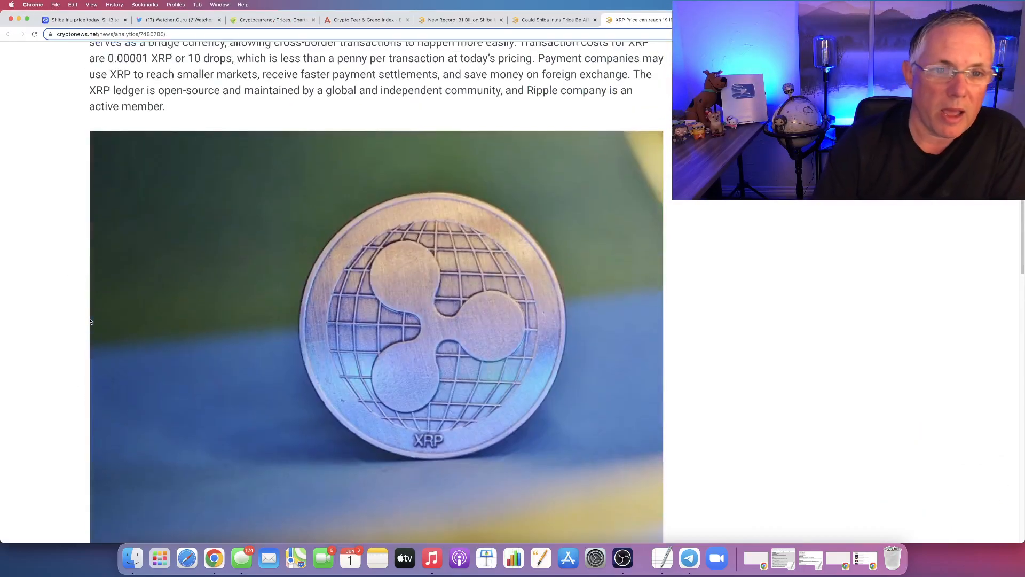
{"action": "scroll", "scroll_direction": "up", "scroll_amount": 3}
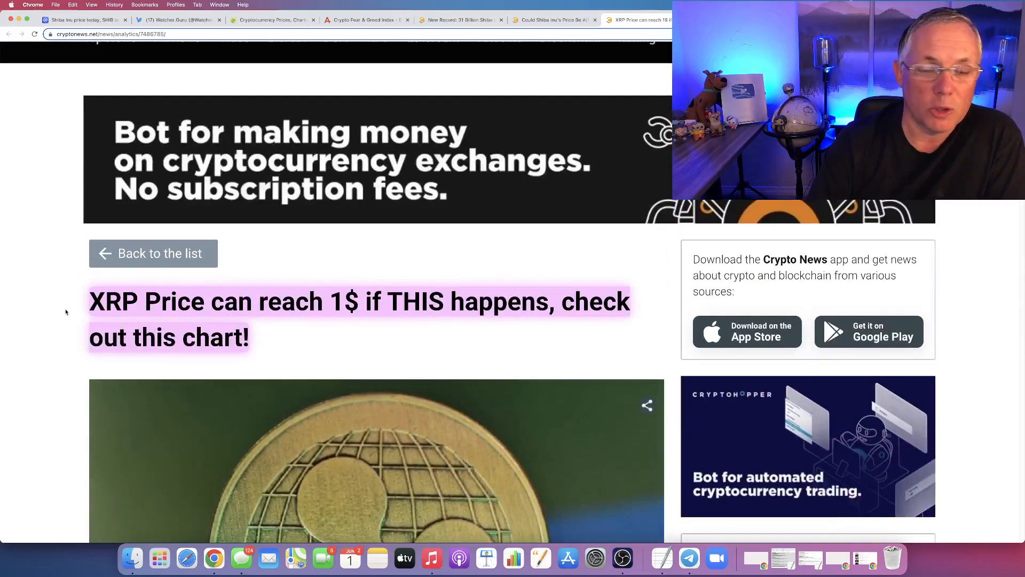